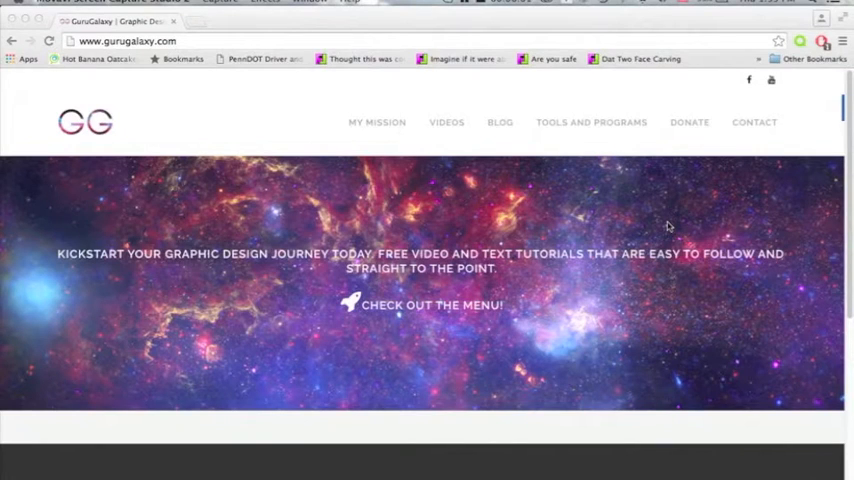
mouse_move(491, 125)
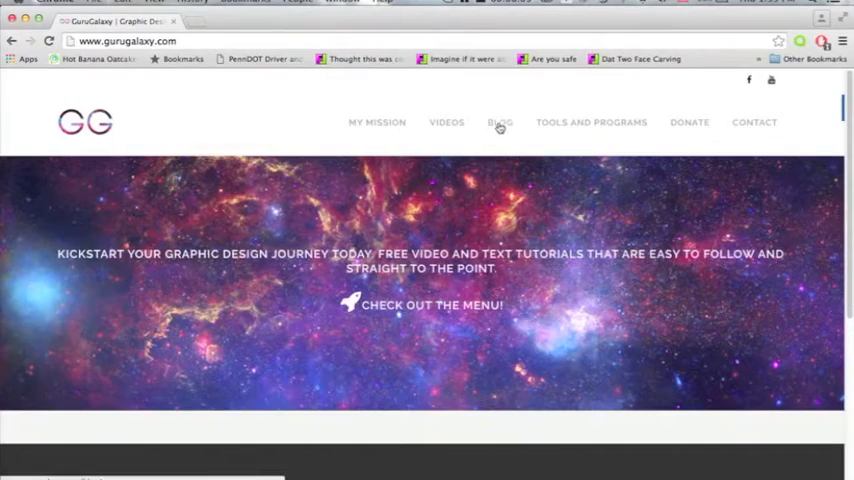
Step: Browse the website's tools page, then make the black Background layer visible under the TIE fighter
click(591, 122)
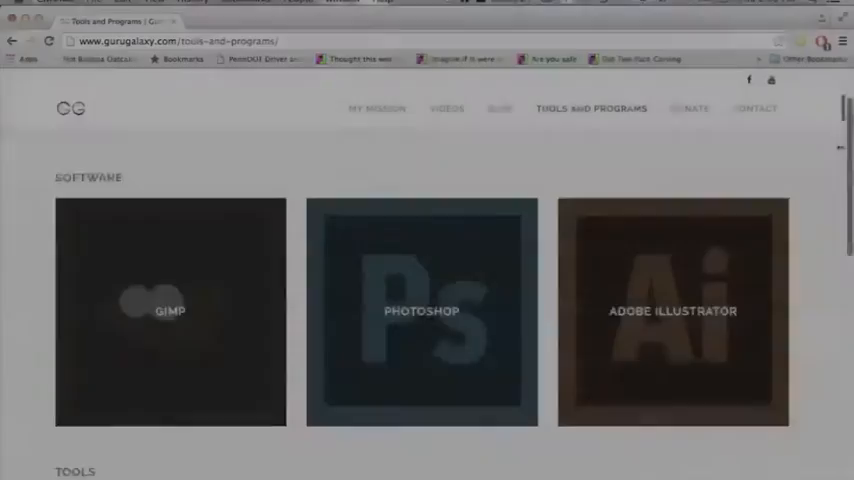
scroll(down, 3)
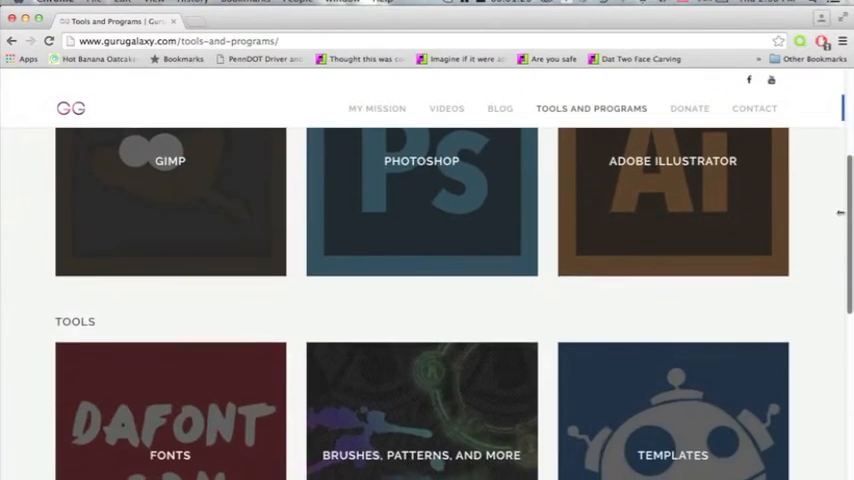
scroll(down, 3)
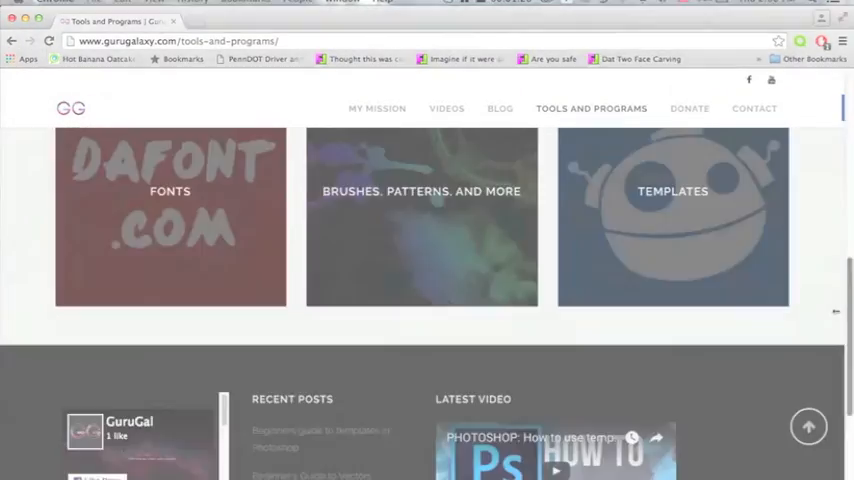
click(86, 110)
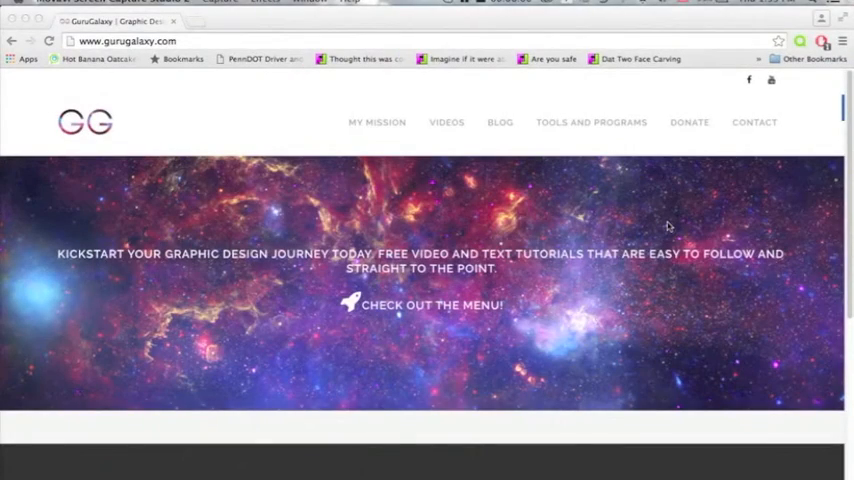
mouse_move(491, 127)
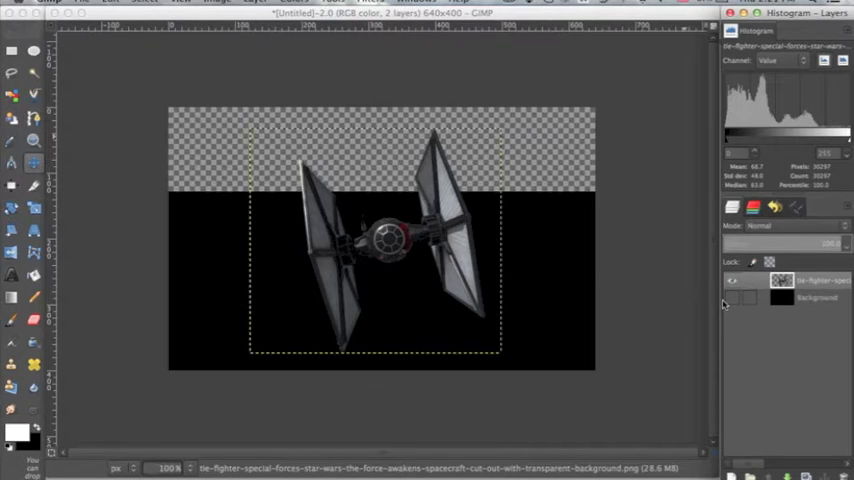
click(732, 298)
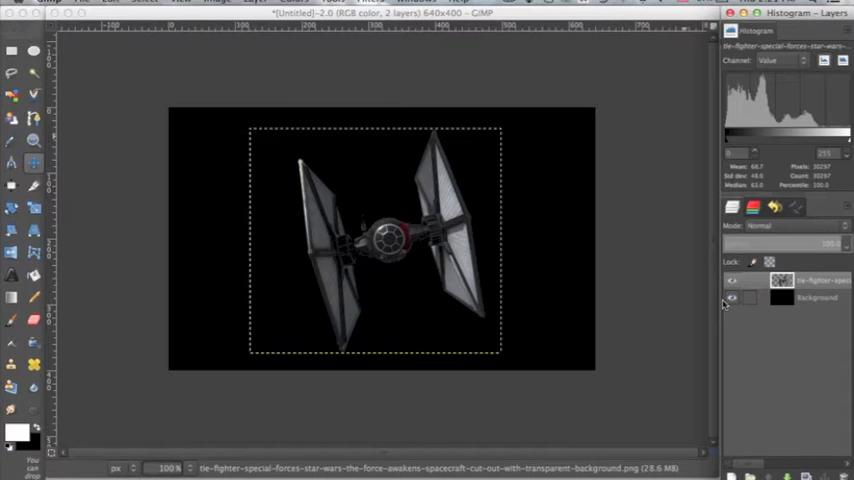
click(782, 280)
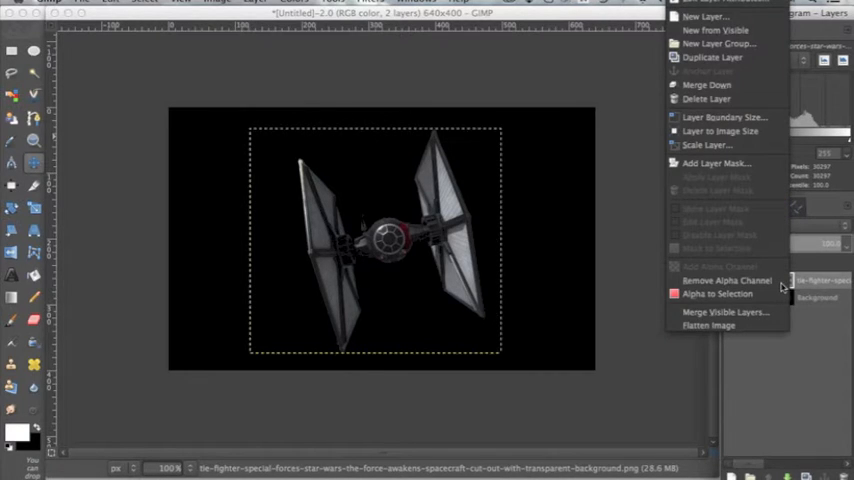
Step: Turn the ship layer's transparency into a selection and grow it slightly past the edges
click(727, 280)
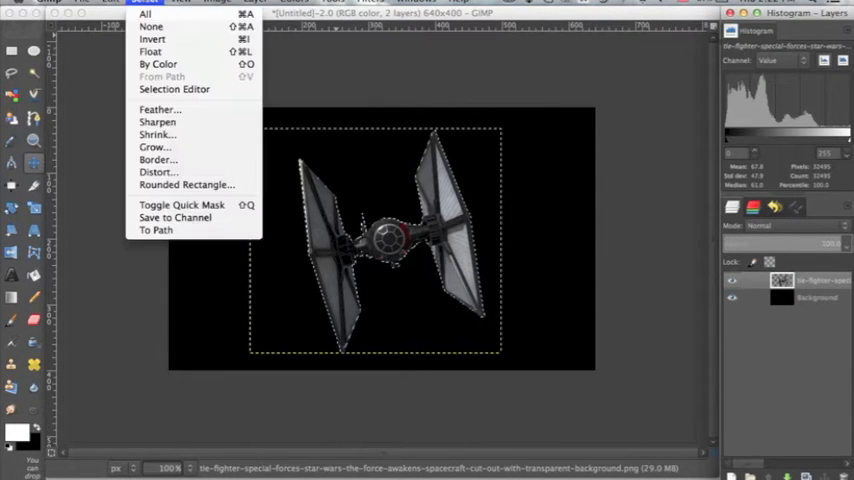
click(153, 147)
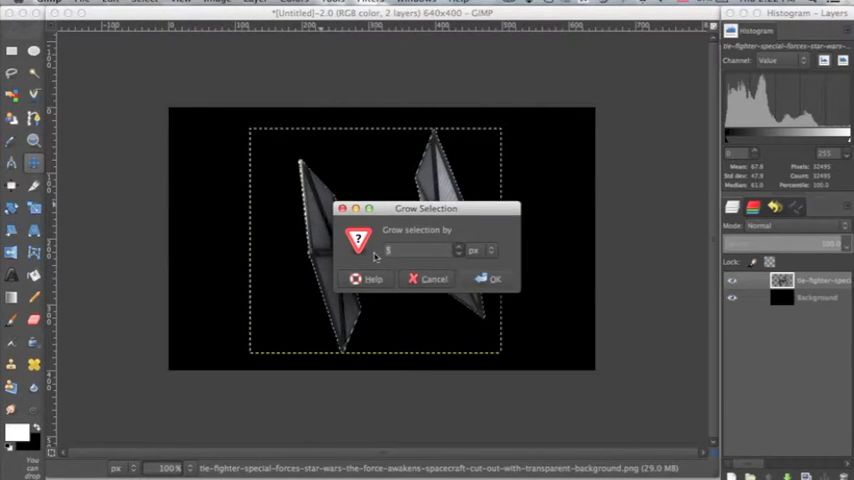
click(492, 279)
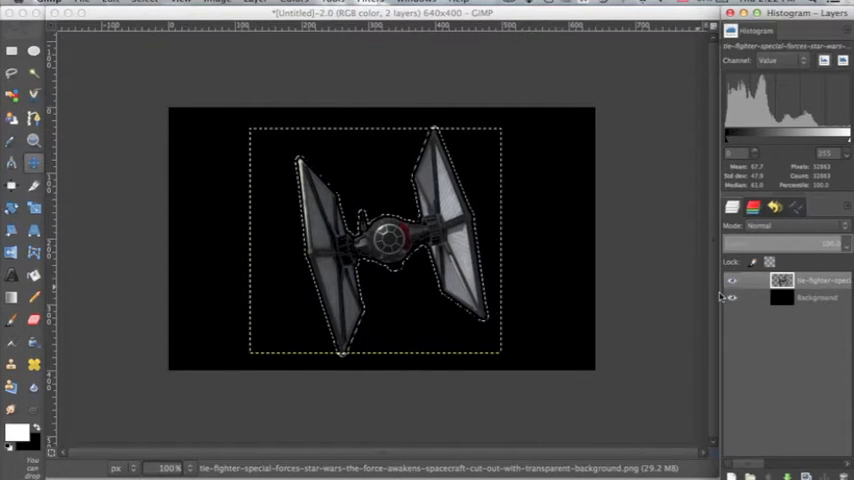
Step: Add a transparent-fill layer directly above the Background layer, beneath the ship
click(815, 298)
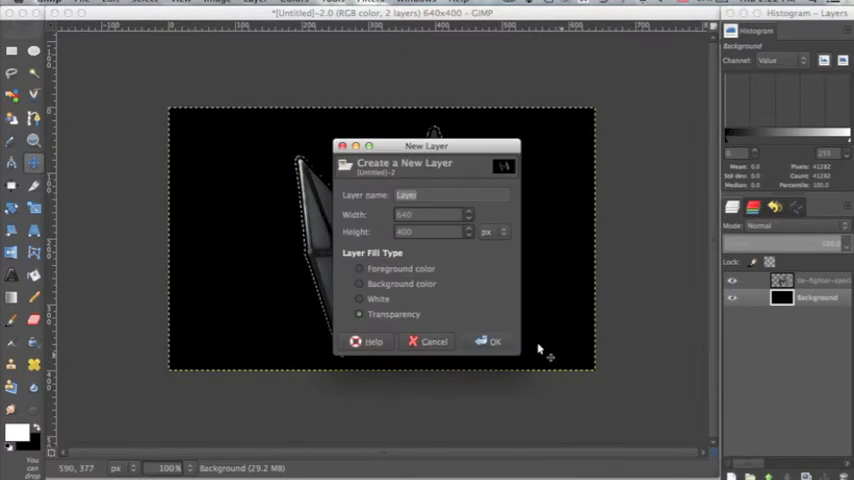
click(493, 341)
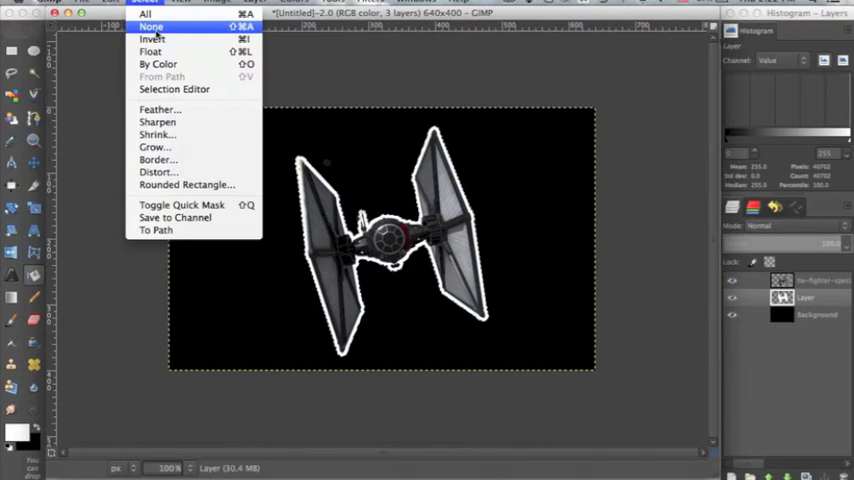
Step: Deselect everything, leaving the white ship silhouette on its own layer
click(150, 27)
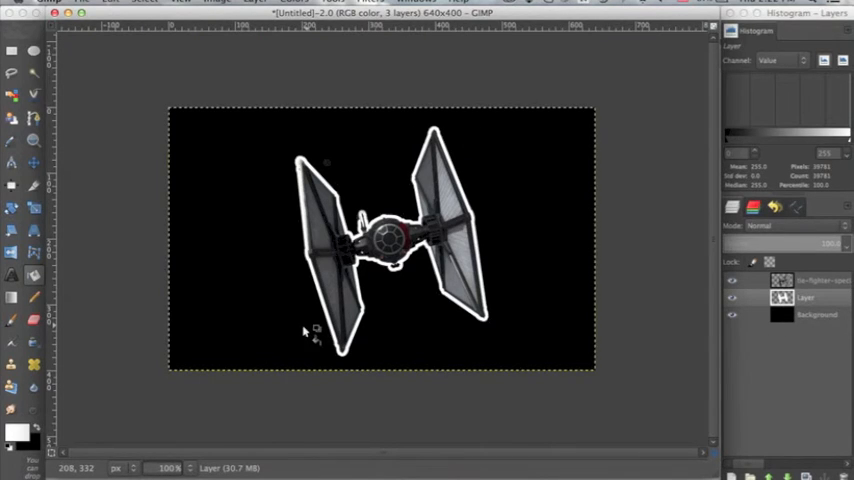
Step: Bring up the Gaussian Blur filter settings for the white silhouette layer
click(367, 2)
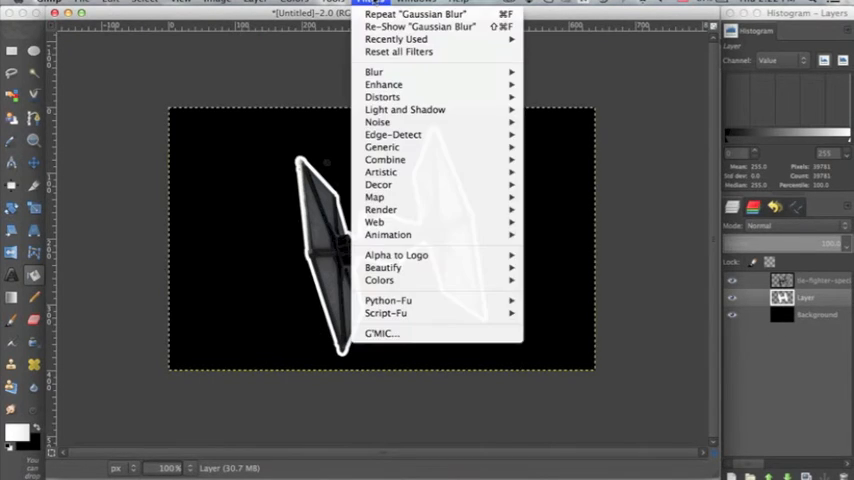
mouse_move(373, 72)
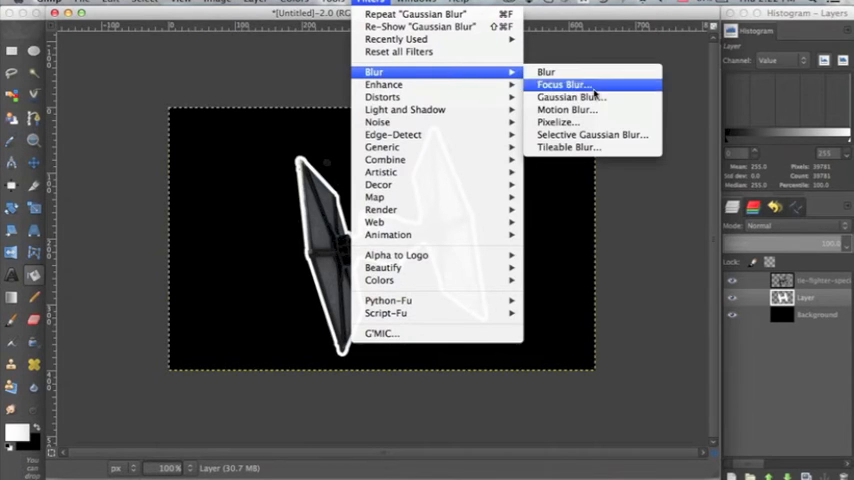
click(571, 96)
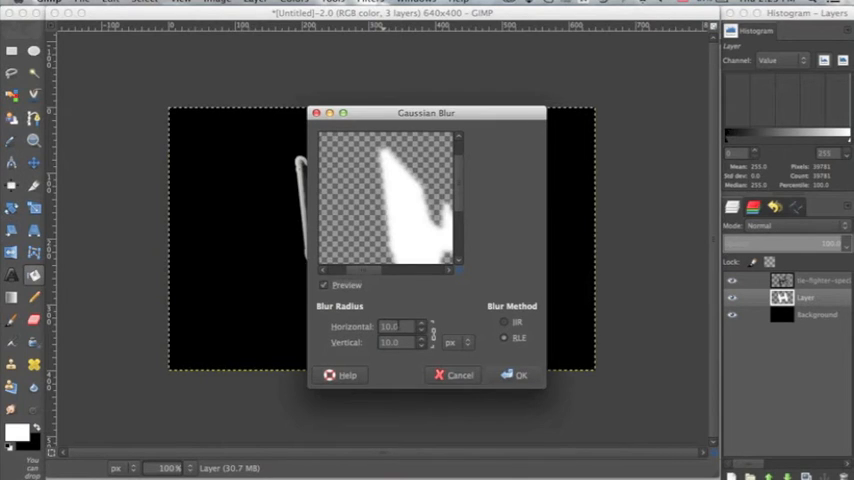
mouse_move(423, 180)
text(20)
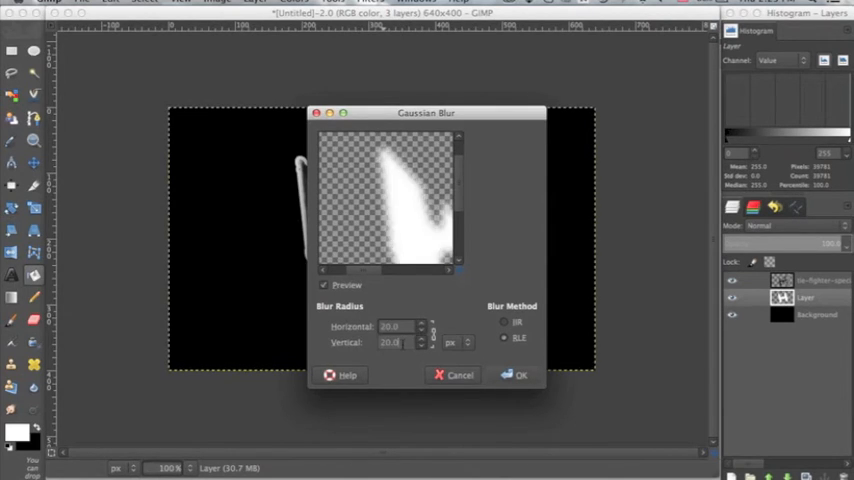
mouse_move(414, 228)
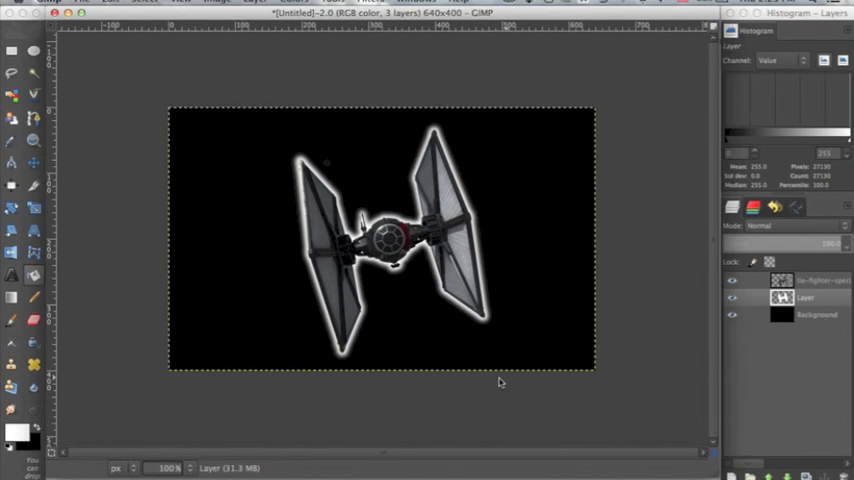
mouse_move(470, 210)
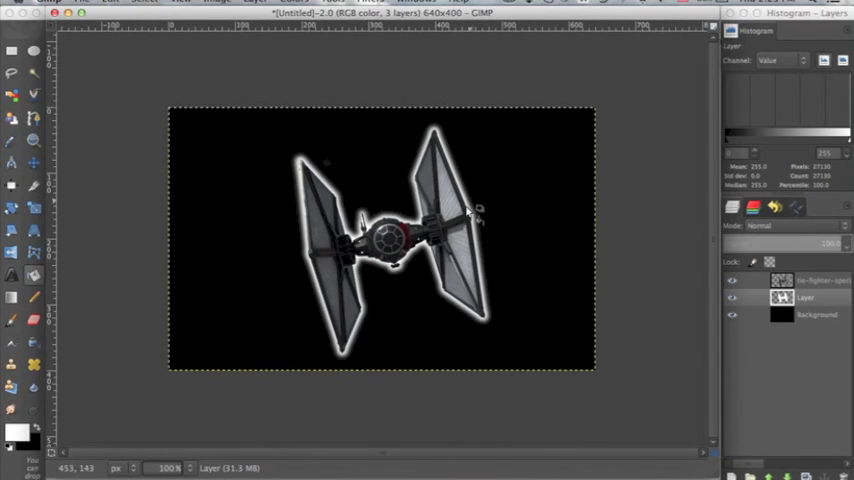
mouse_move(340, 358)
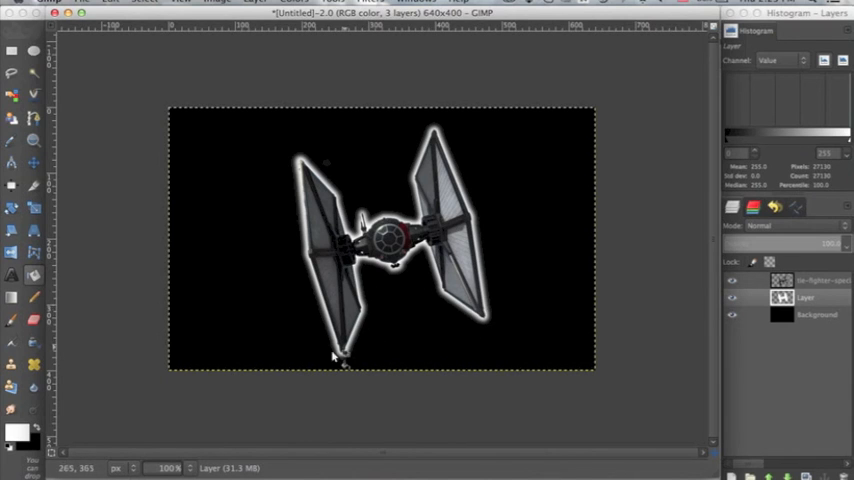